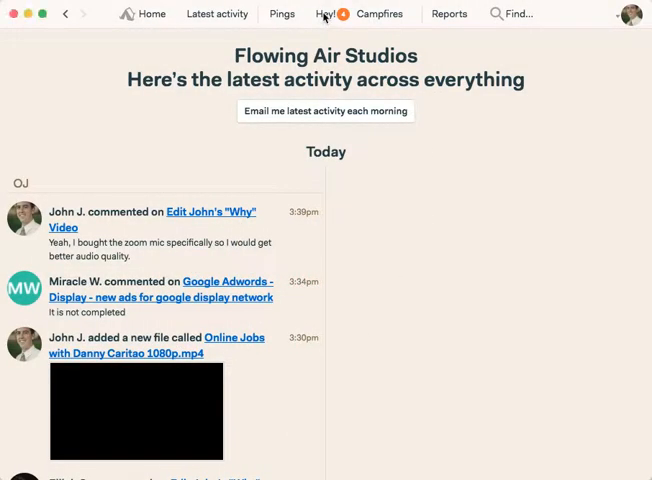
- View the new comment thread on the answer via the Hey! notifications
click(324, 12)
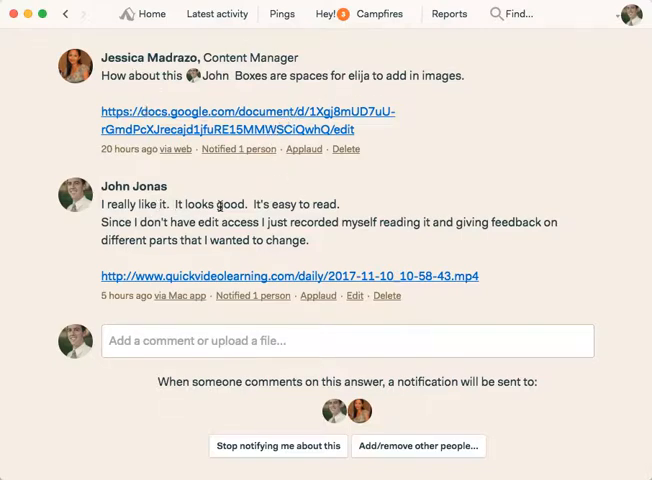
- View the completed 'add plain text version' to-do from Hey! notifications
click(324, 12)
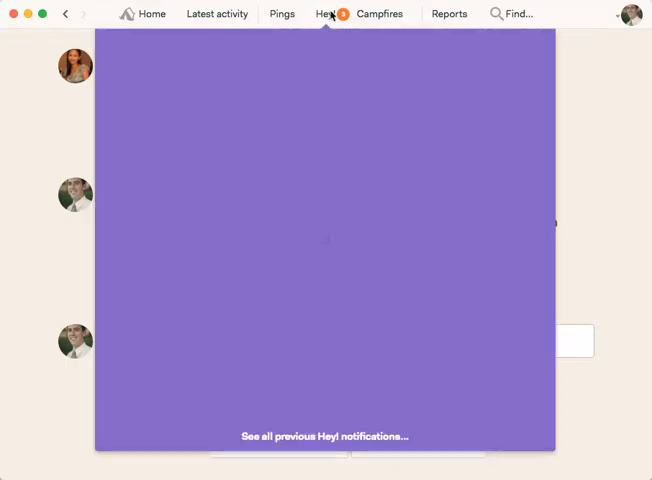
click(330, 14)
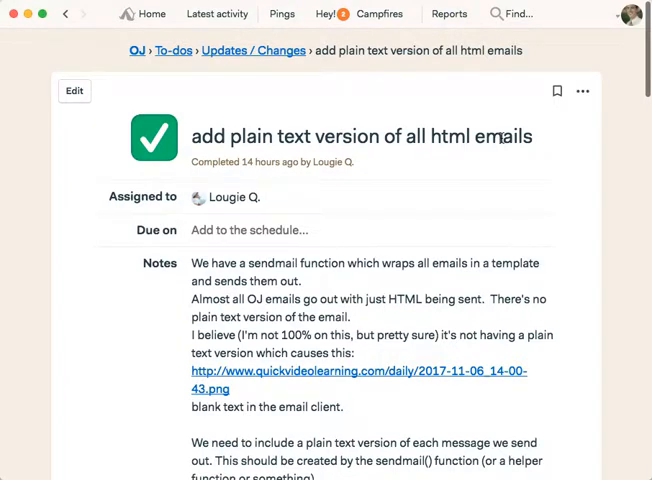
- View the unread Google Adwords display ads comment from Hey! notifications
click(322, 12)
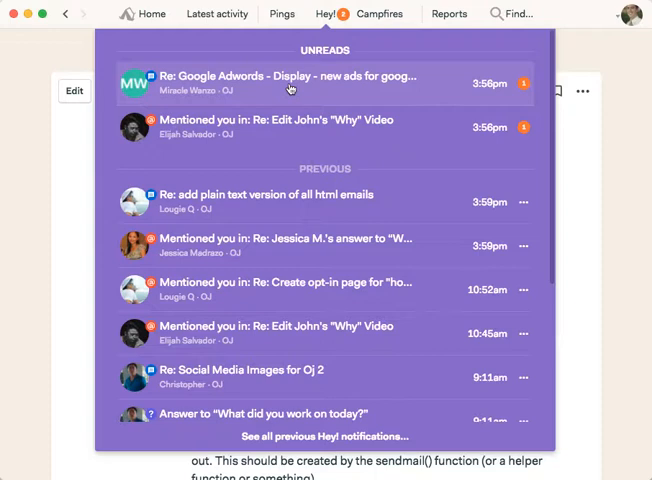
click(290, 84)
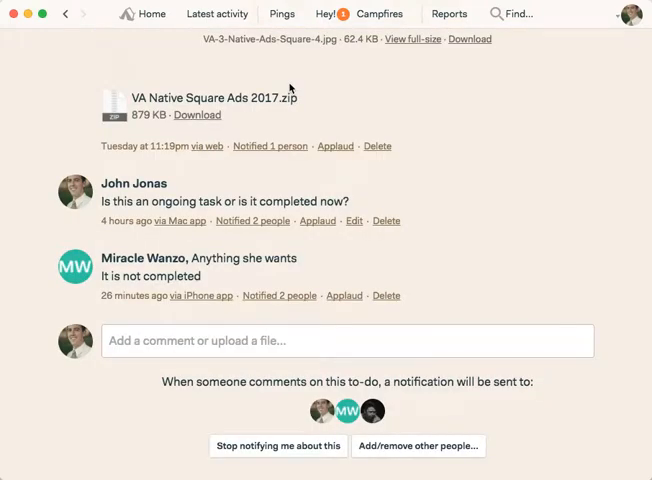